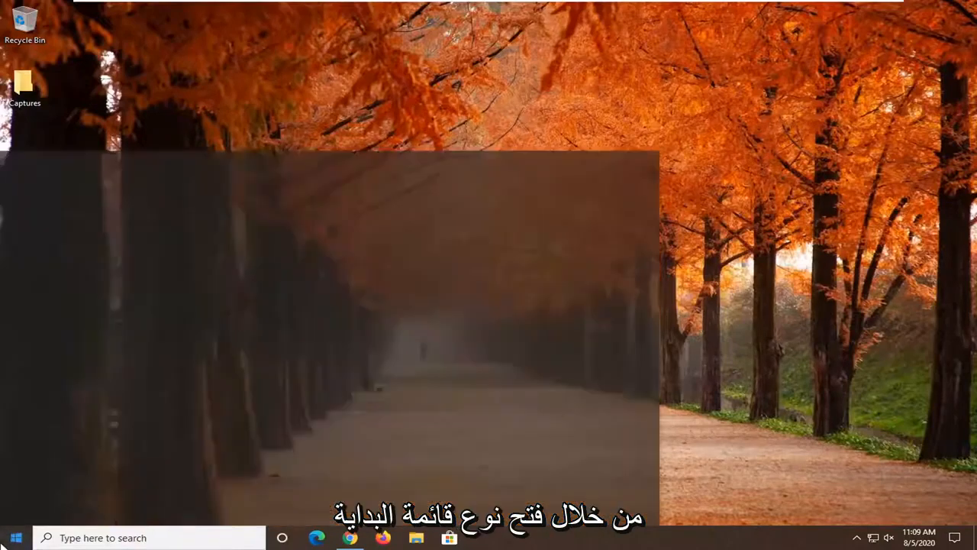
# Search Start for cmd and run Command Prompt as administrator.
pyautogui.write('cmd')
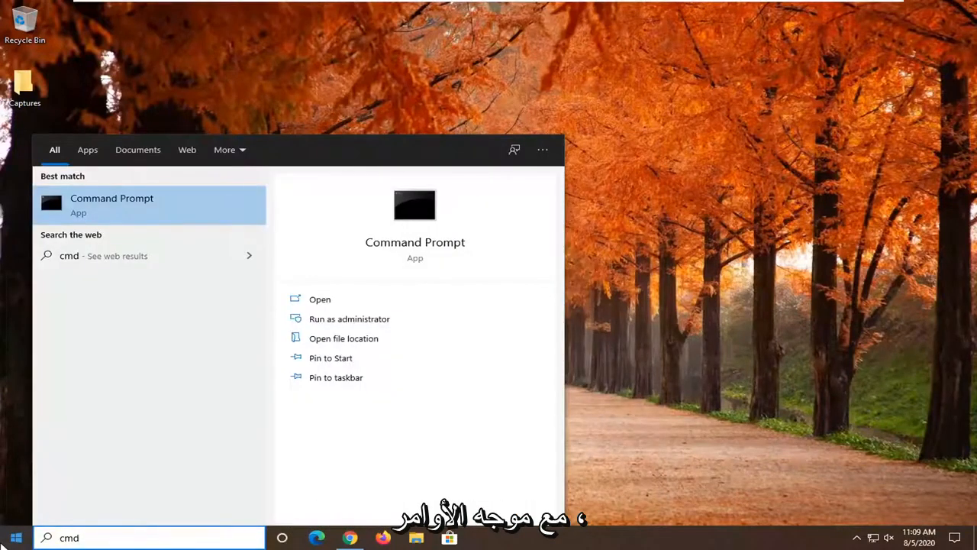
pyautogui.rightClick(111, 205)
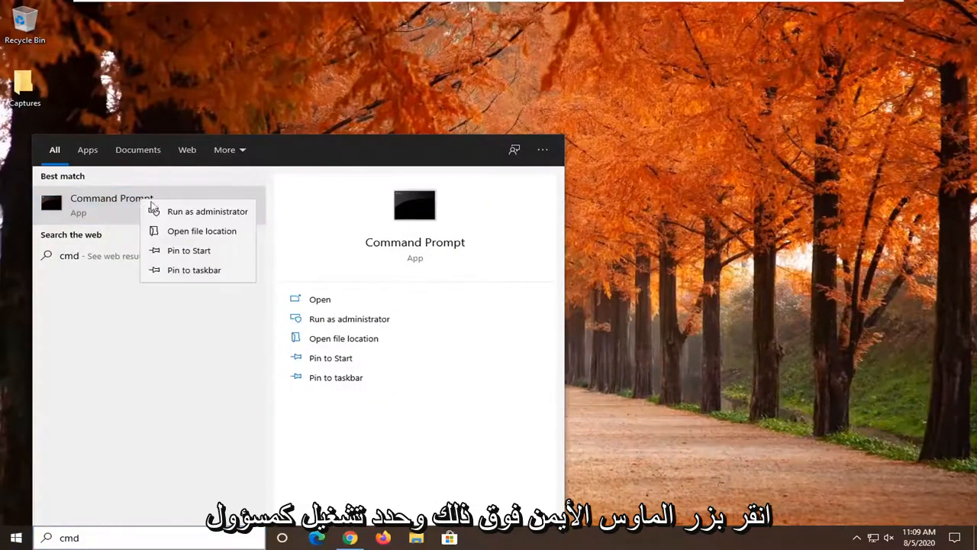
pyautogui.click(207, 211)
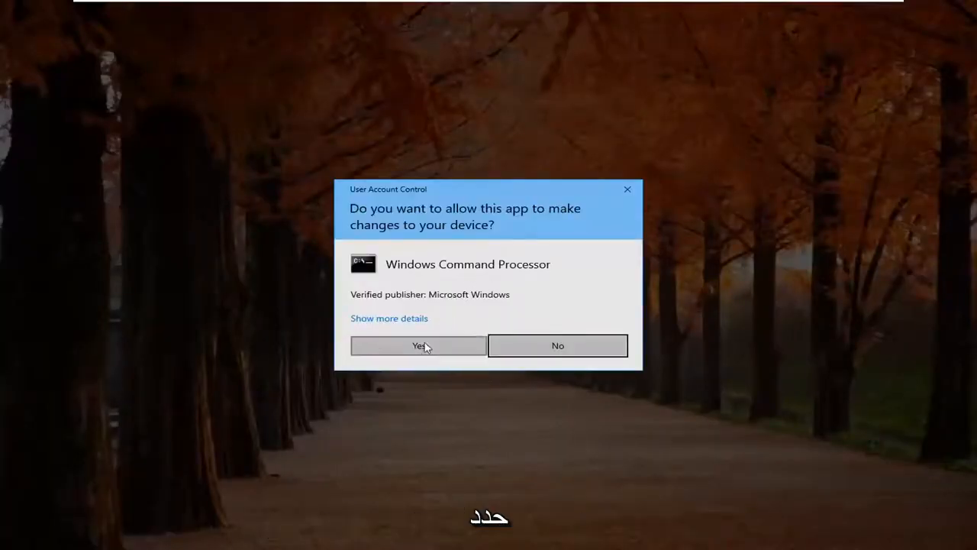
# Approve the UAC prompt and run ipconfig /flushdns to clear the DNS resolver cache.
pyautogui.click(418, 345)
pyautogui.write('i')
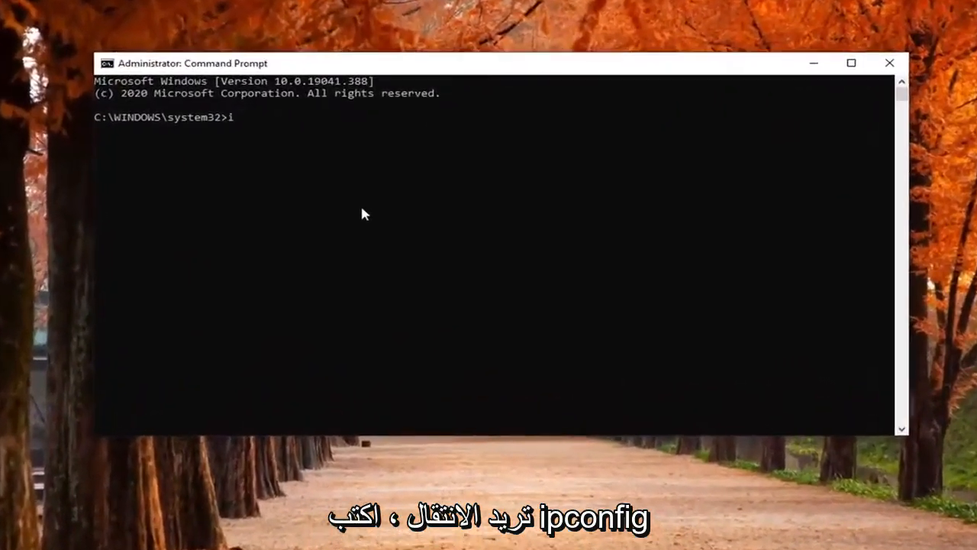
pyautogui.write('pconfig')
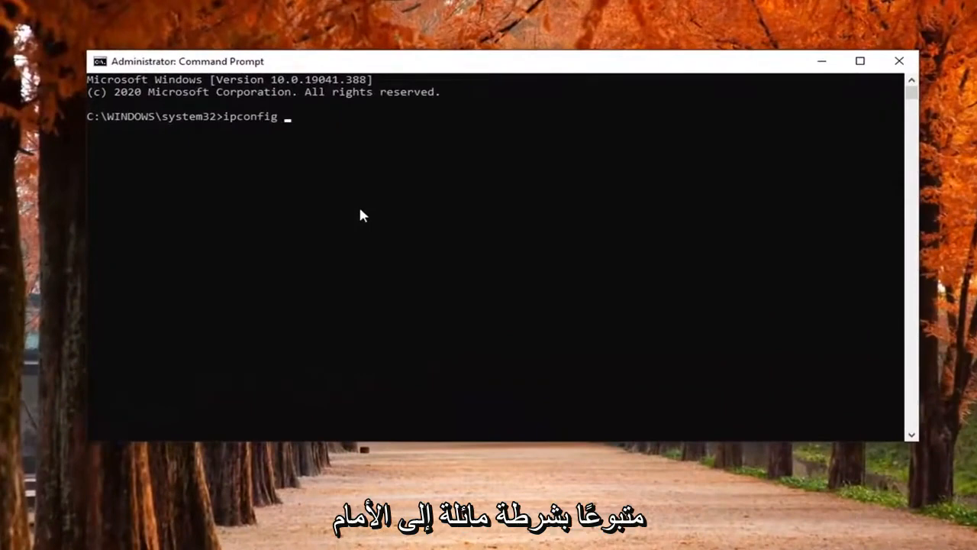
pyautogui.write('/flushdns')
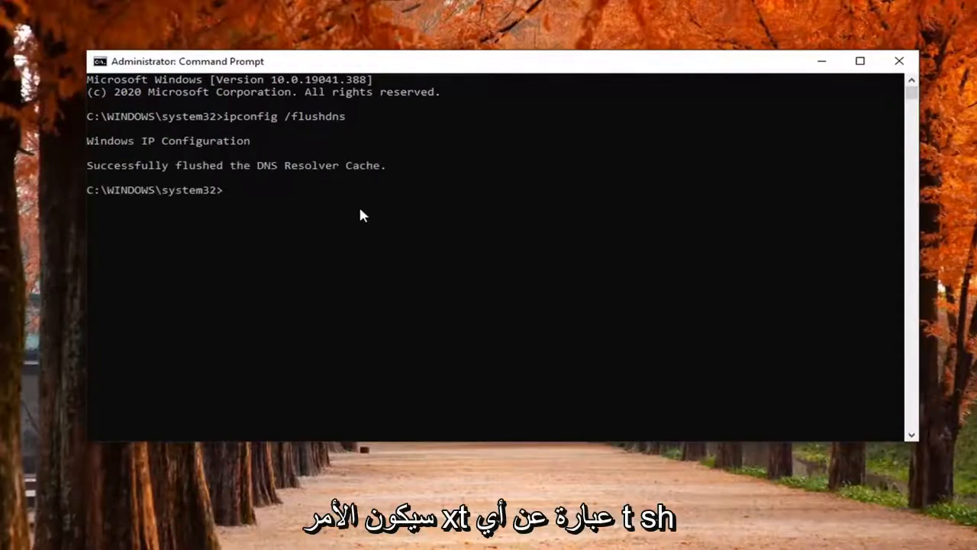
# Run netsh winsock reset to reset the Winsock catalog.
pyautogui.write('ne')
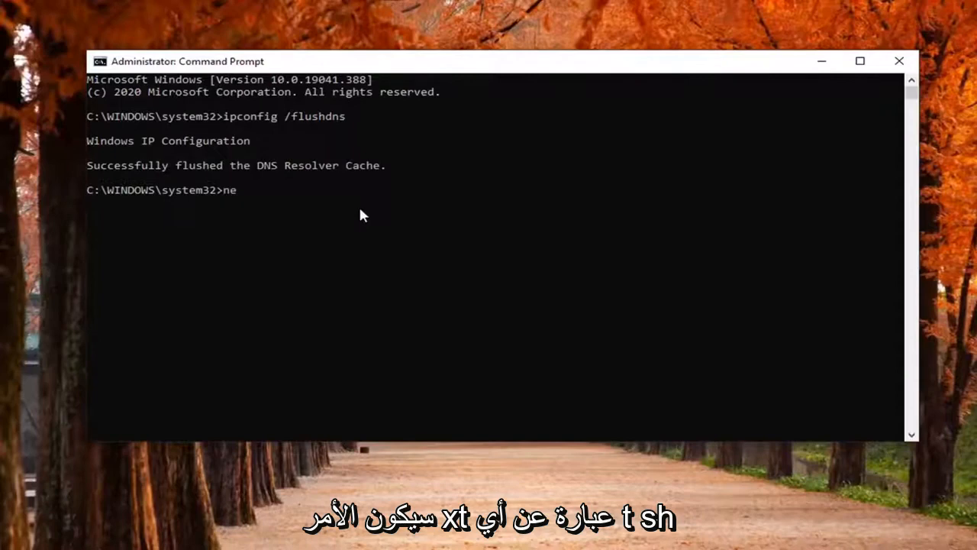
pyautogui.write('tsh')
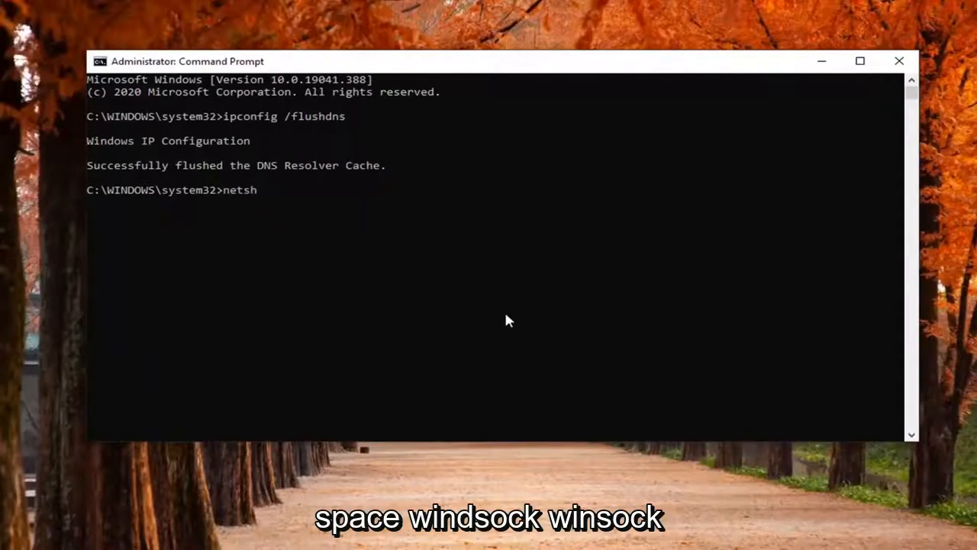
pyautogui.write('winsock')
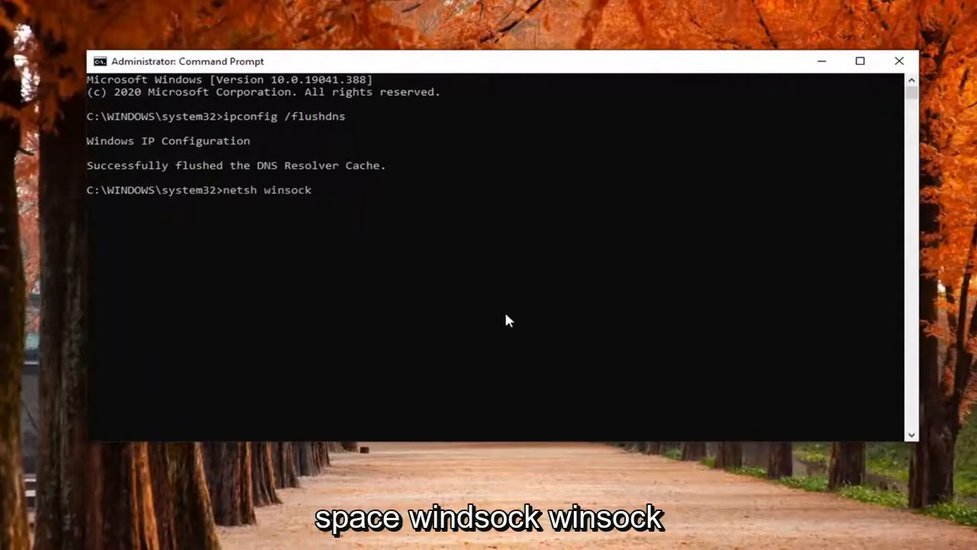
pyautogui.write('reset')
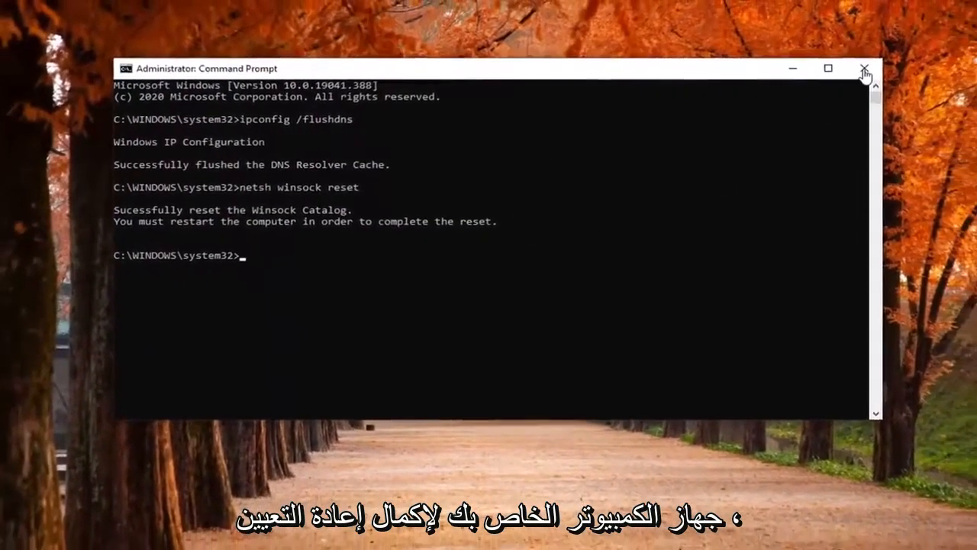
# Close Command Prompt and restart the computer from the Start power options.
pyautogui.click(861, 67)
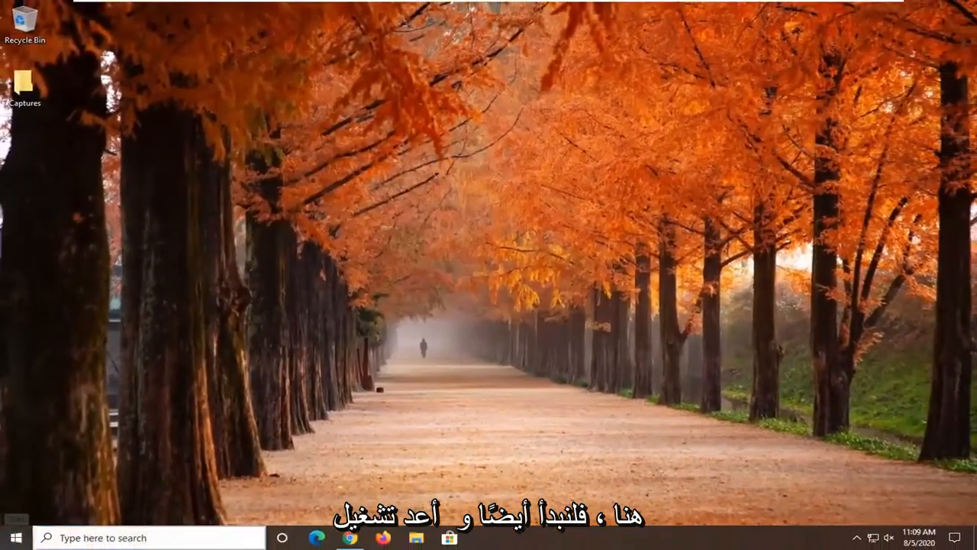
pyautogui.click(15, 539)
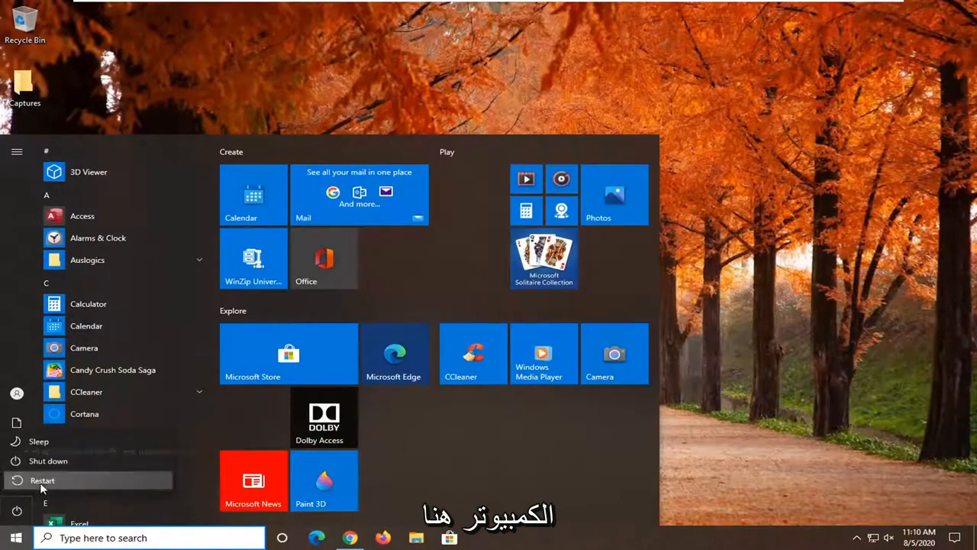
pyautogui.click(39, 481)
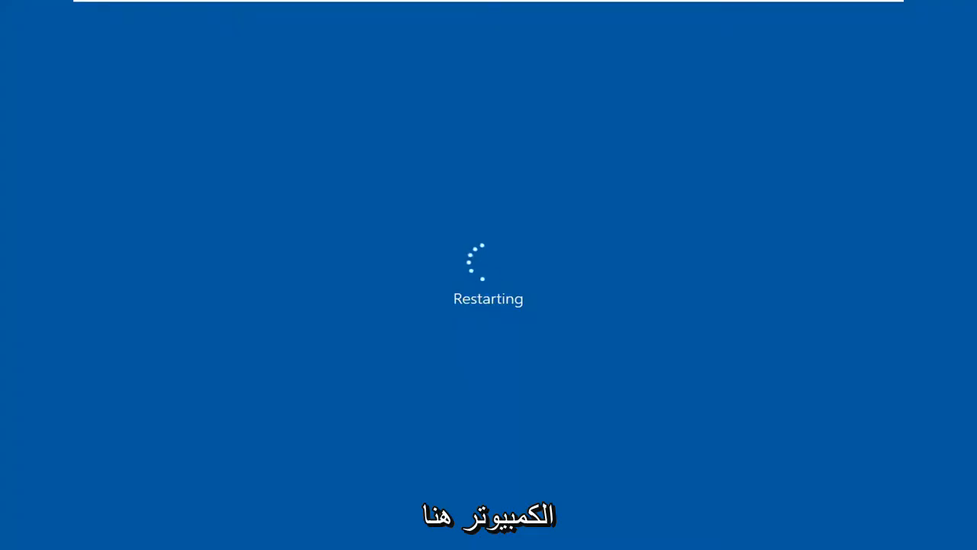